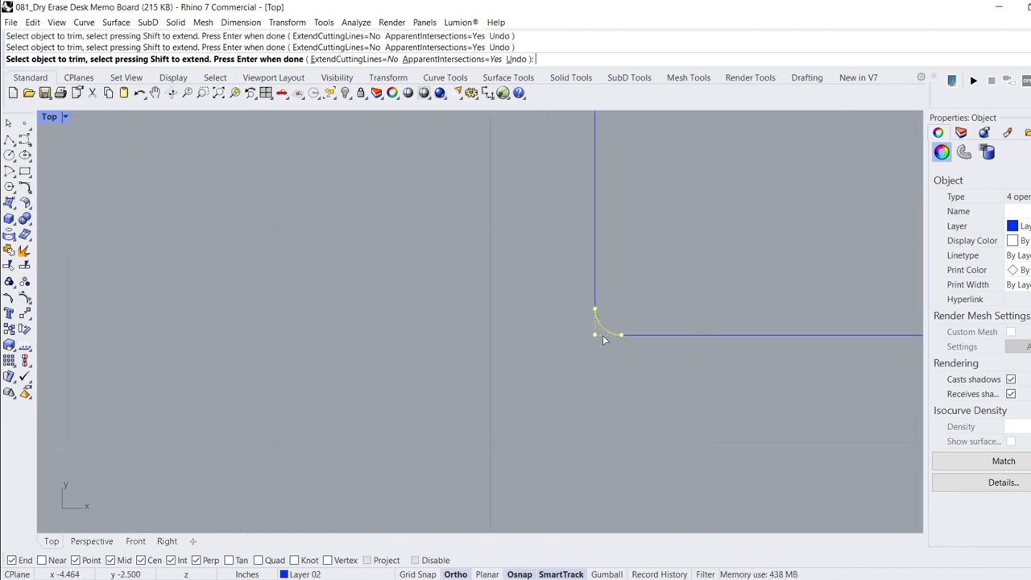
Step: Finish trimming the line ends so the fillet arc rounds the corner
key(Enter)
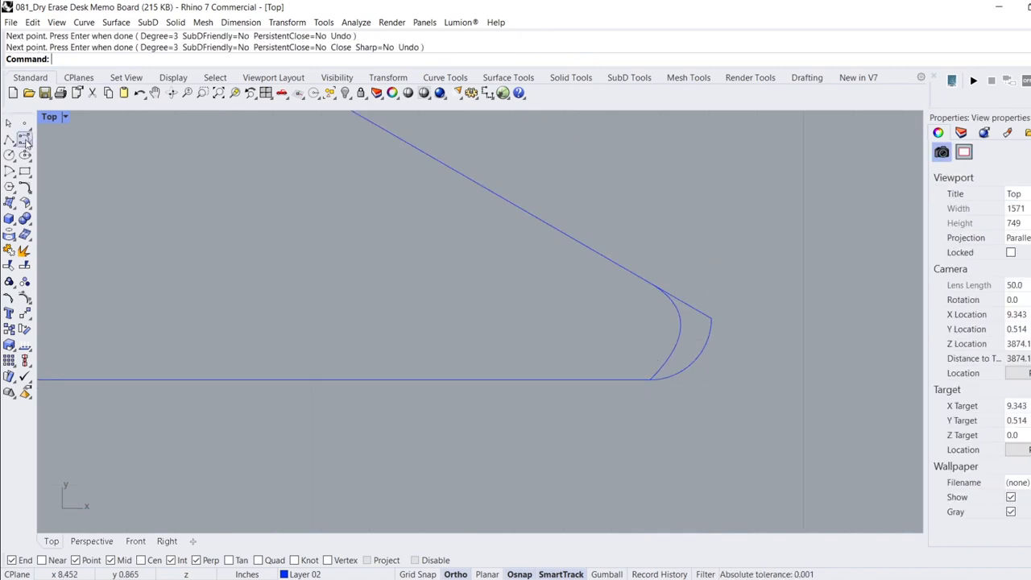
Step: Start a degree-3 curve across the triangular frame piece's sharp tip
click(483, 185)
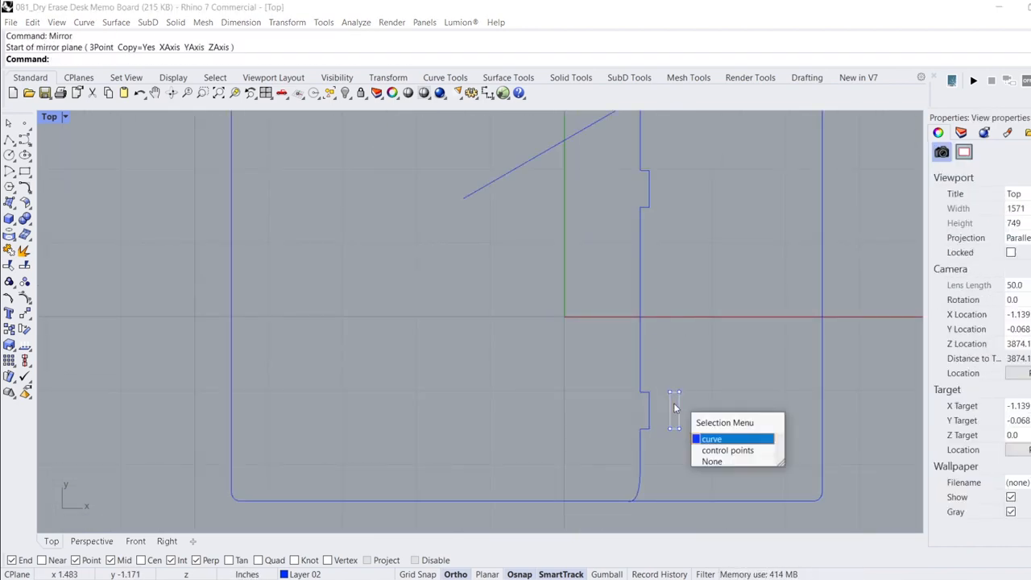
Step: Select the slot rectangle as a curve for mirroring to the opposite side
click(711, 438)
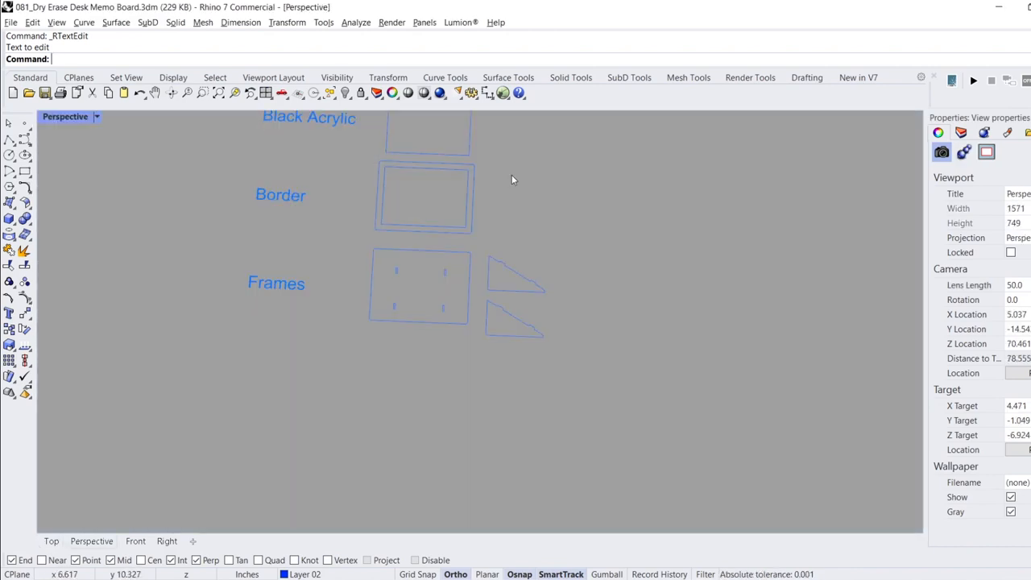
Step: Orbit to an angled view of the wood parts and select the triangular side piece
drag(511, 179, 439, 256)
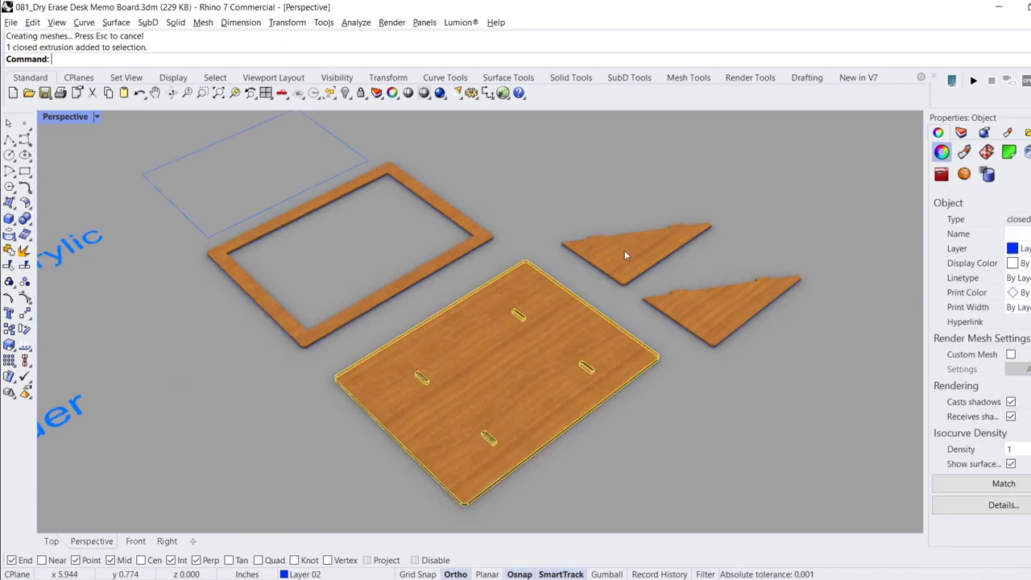
click(282, 201)
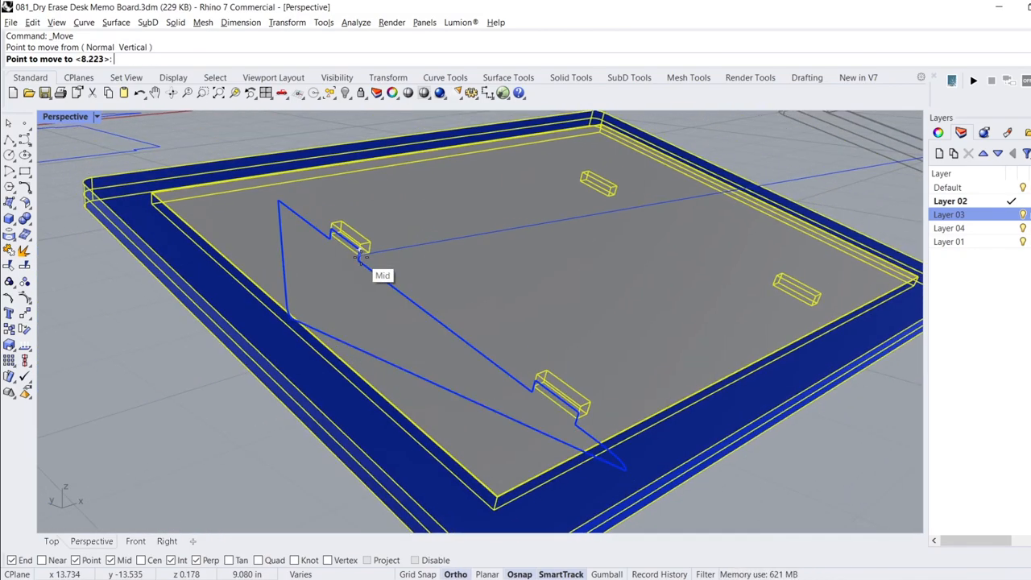
Step: Seat the side piece in the board's slot and show Perspective in Rendered mode
click(361, 267)
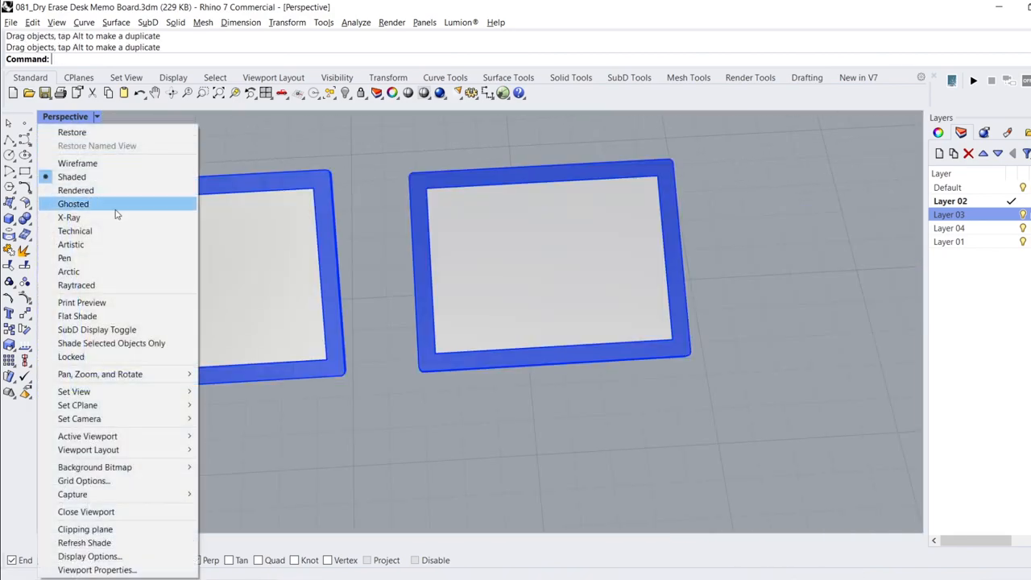
click(76, 190)
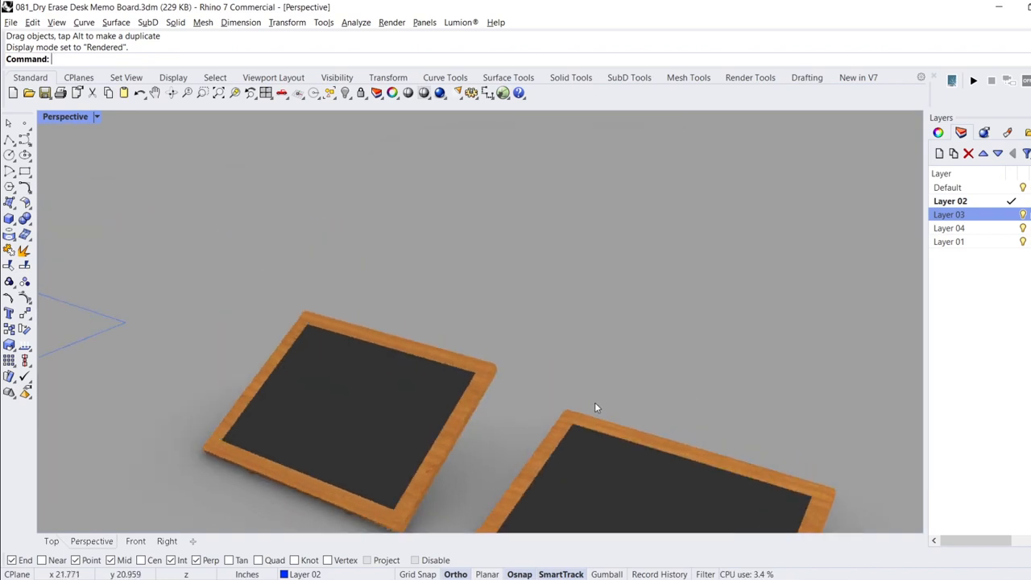